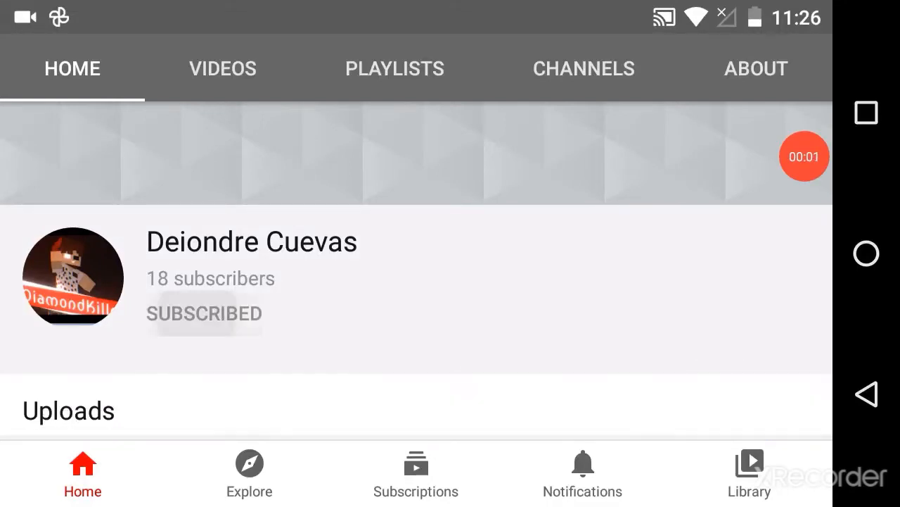
Subscribe to the Deiondre Cuevas channel and enable the bell for new-upload notifications
click(203, 314)
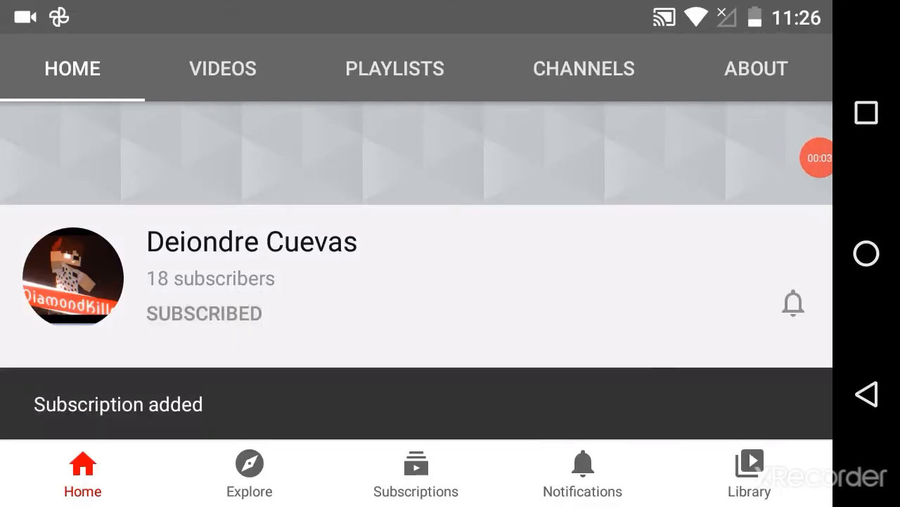
click(794, 303)
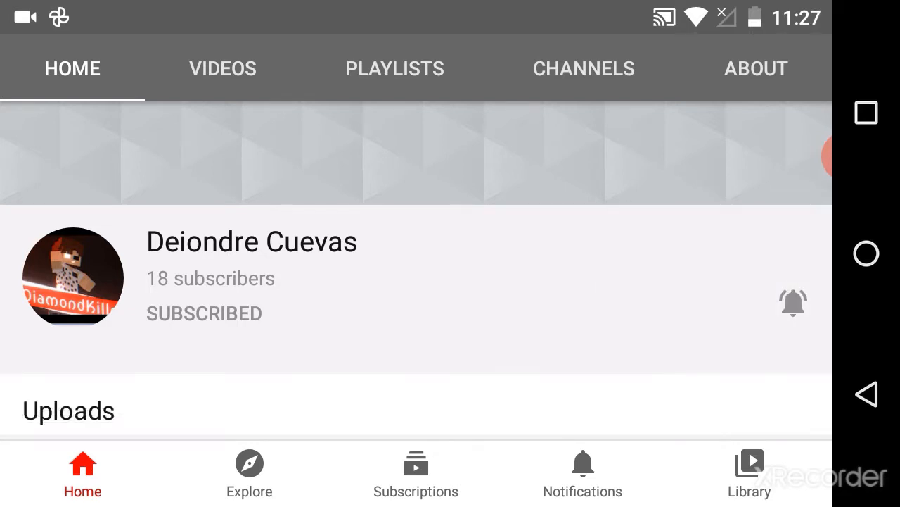
click(794, 304)
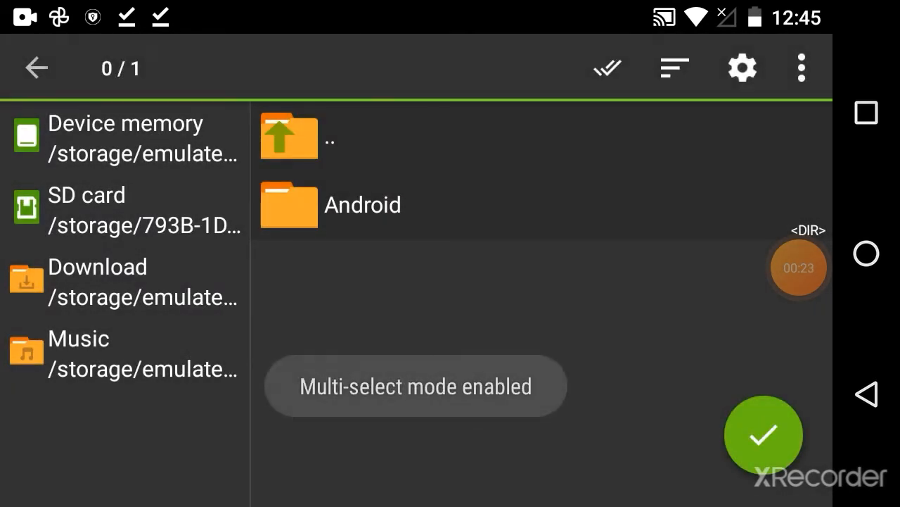
Select the Android folder in the Download backup and copy it
click(363, 206)
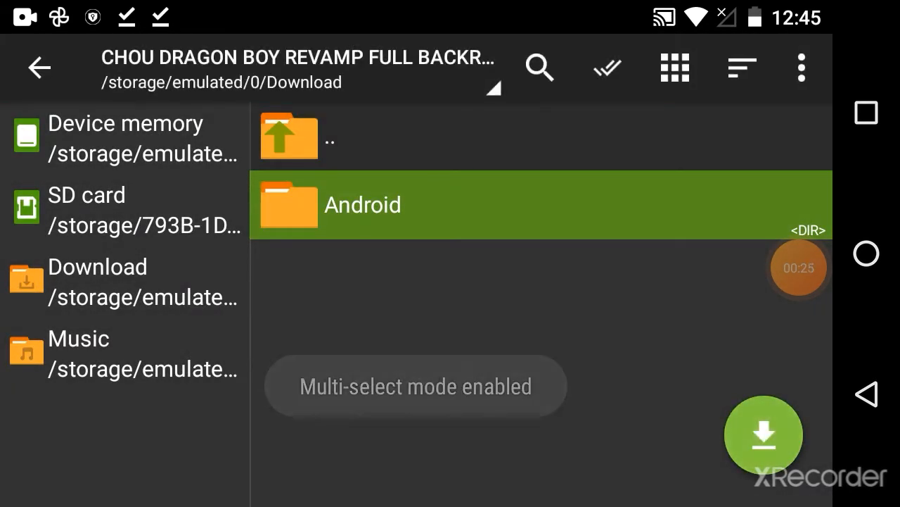
click(801, 63)
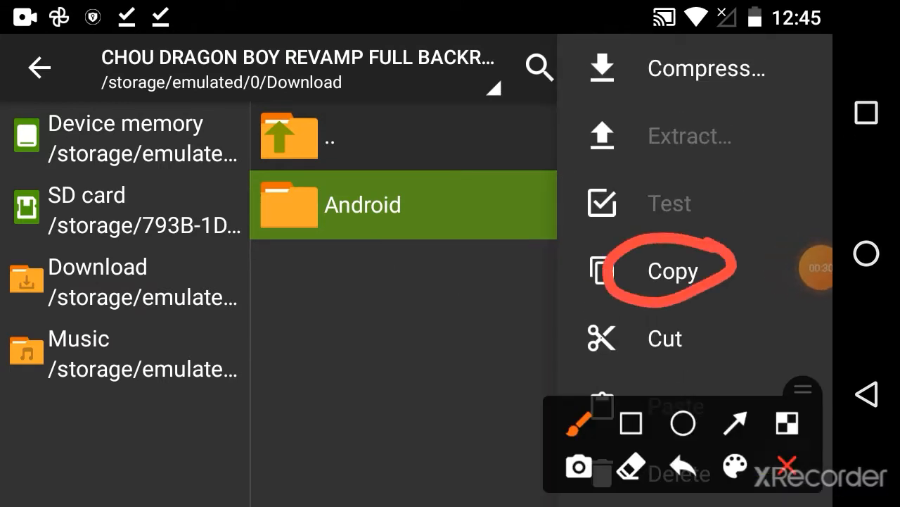
click(672, 270)
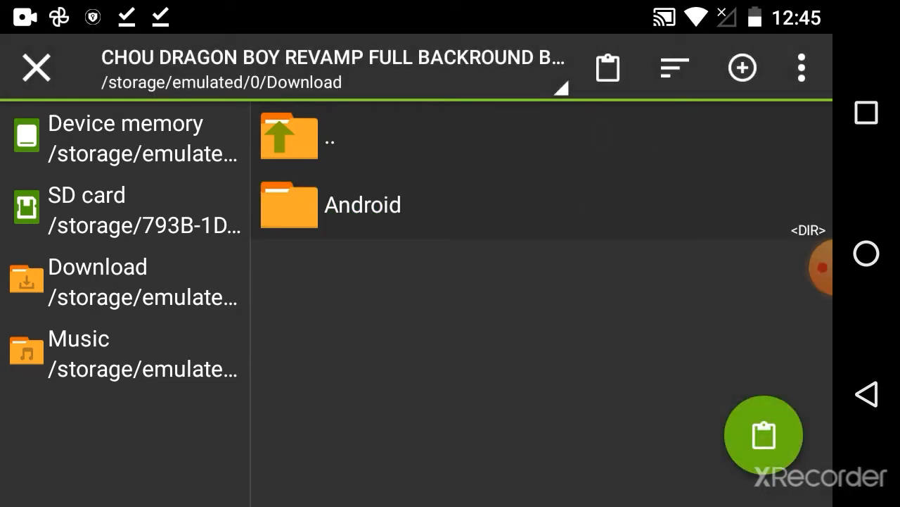
Navigate up to the top level of device storage (/storage/emulated/0)
click(822, 276)
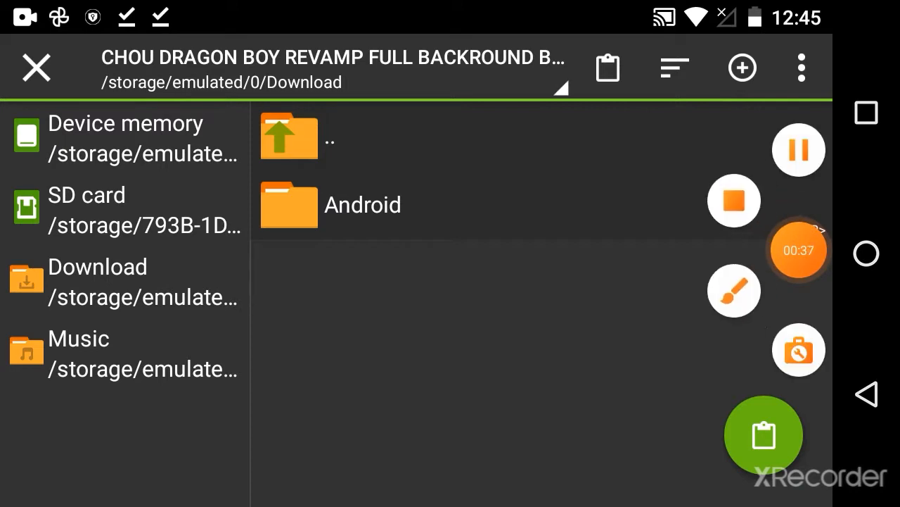
click(735, 290)
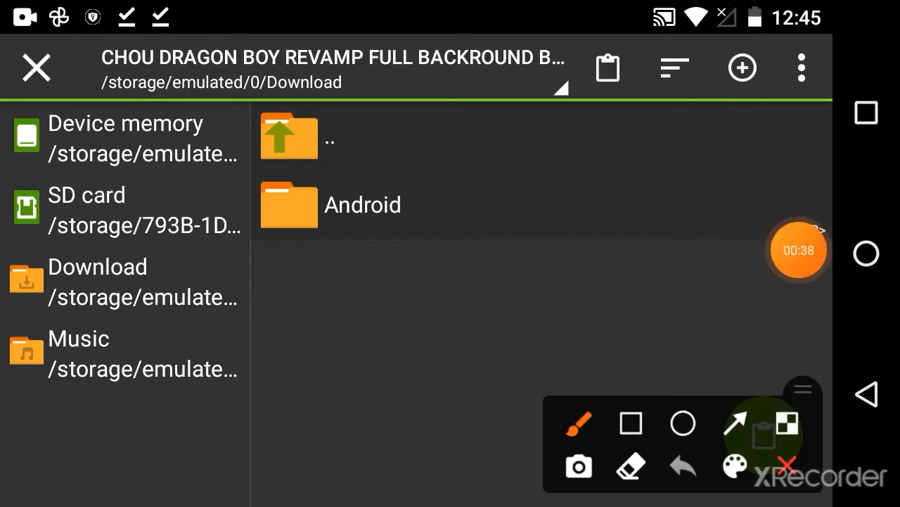
click(630, 422)
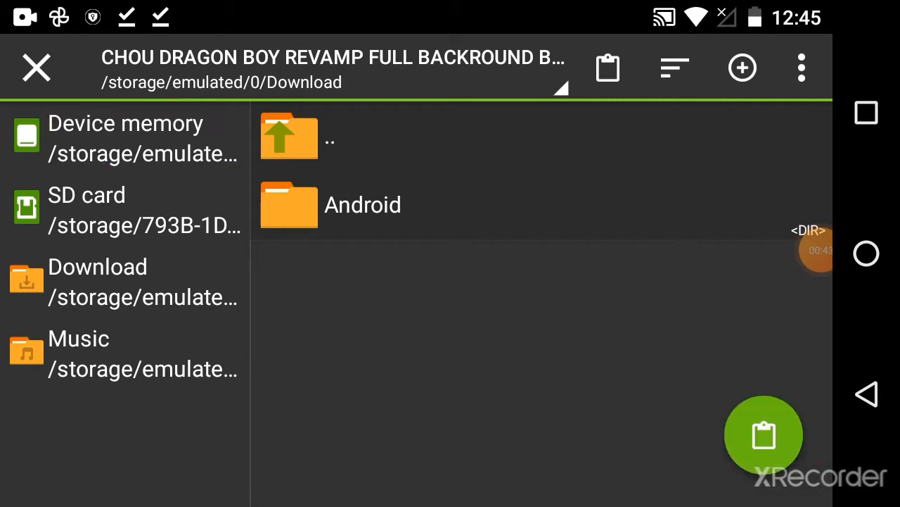
click(289, 135)
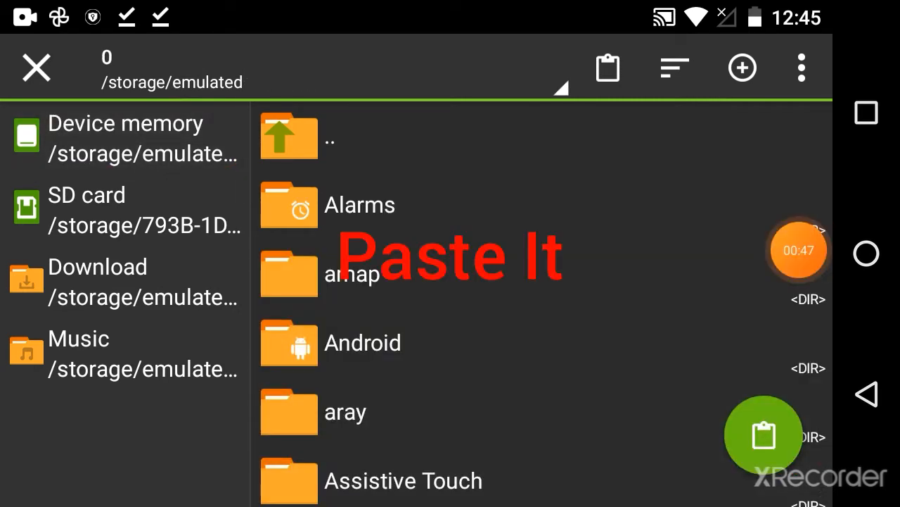
Paste the copied Android folder into device memory's top level
click(765, 434)
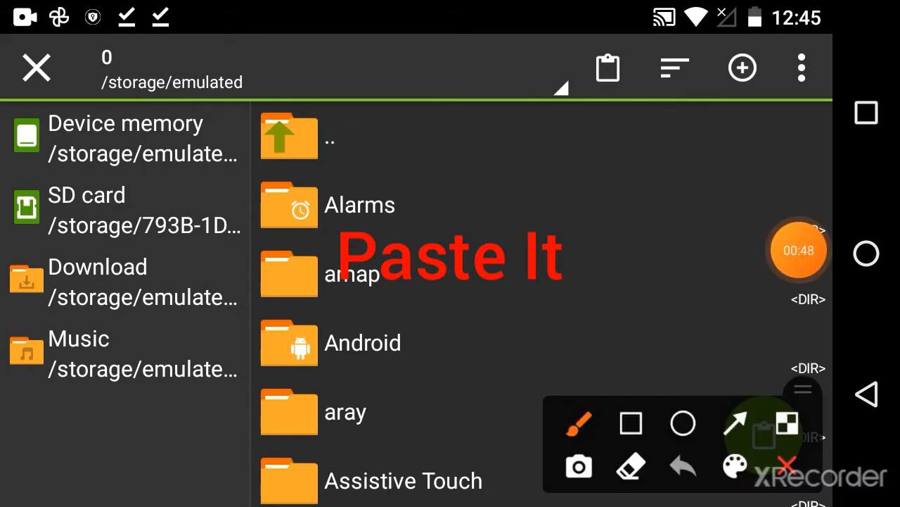
click(631, 424)
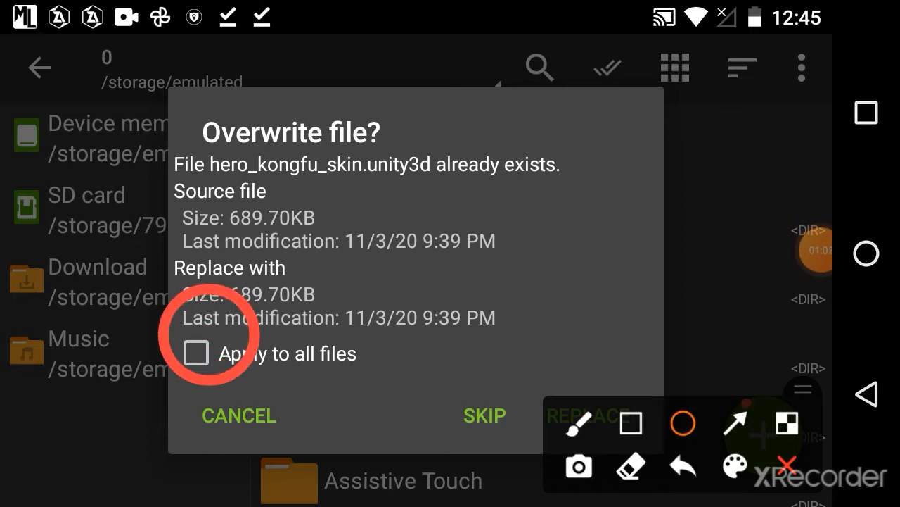
Check Apply to all files and choose REPLACE so every Mobile Legends file is overwritten
click(631, 423)
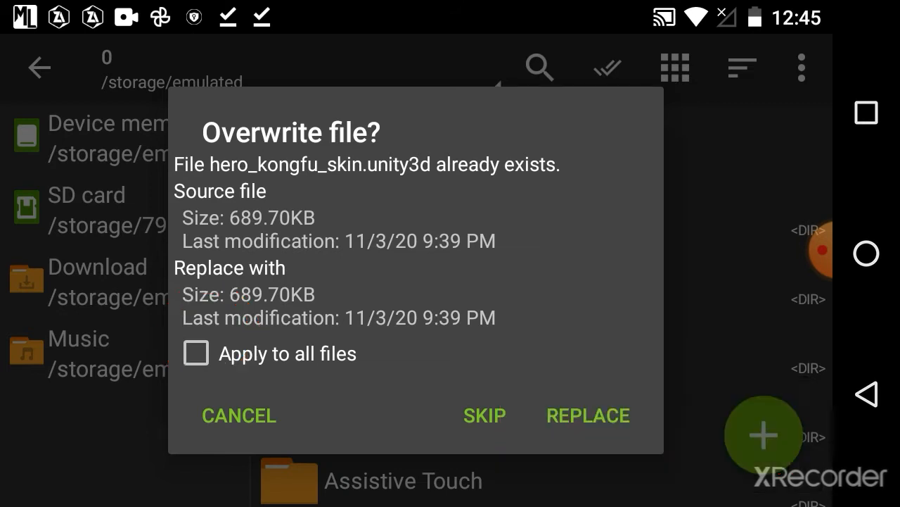
click(196, 353)
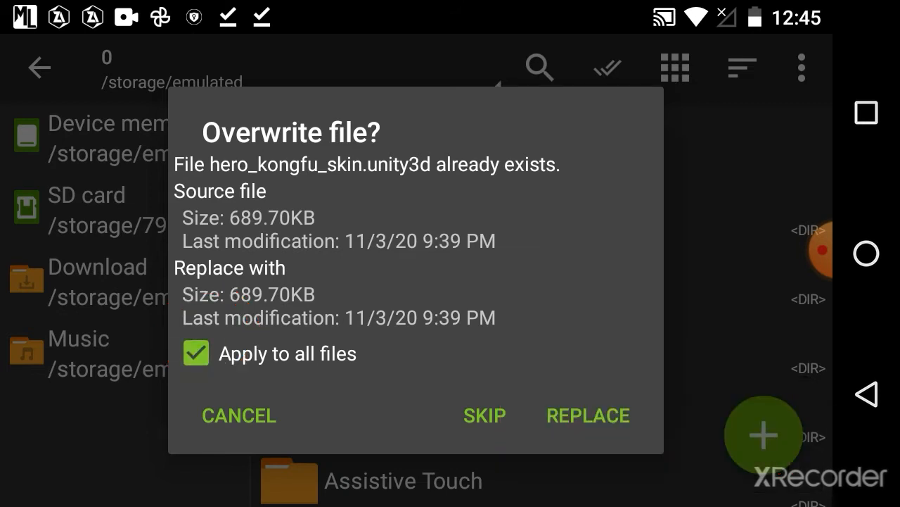
click(588, 415)
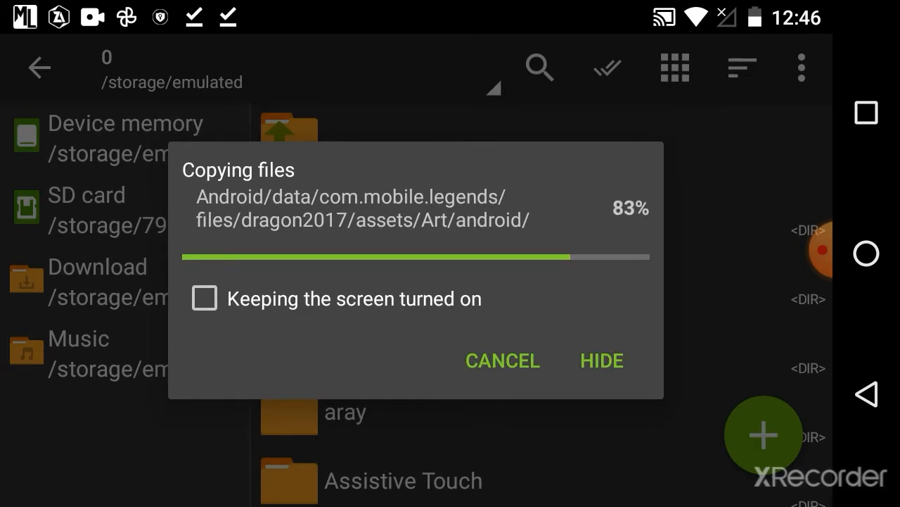
click(603, 360)
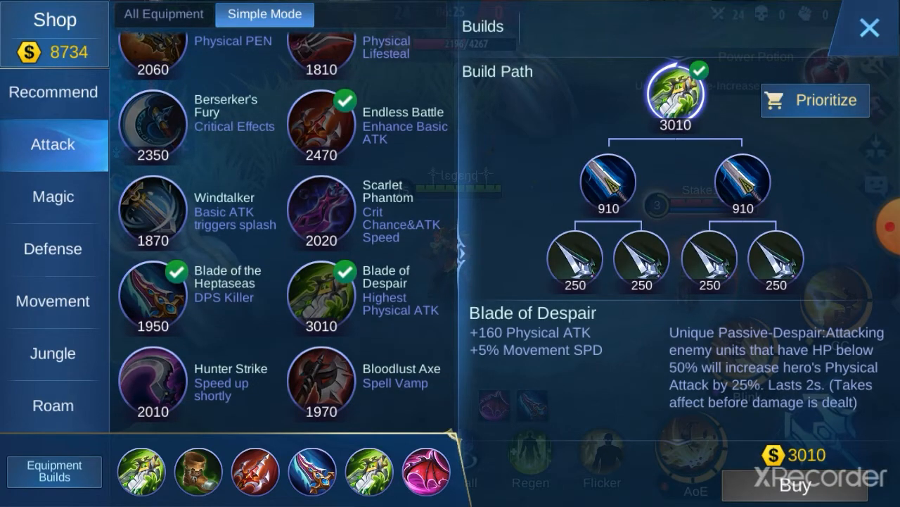
Close the in-match shop after viewing Blade of Despair and return to the battle
click(869, 22)
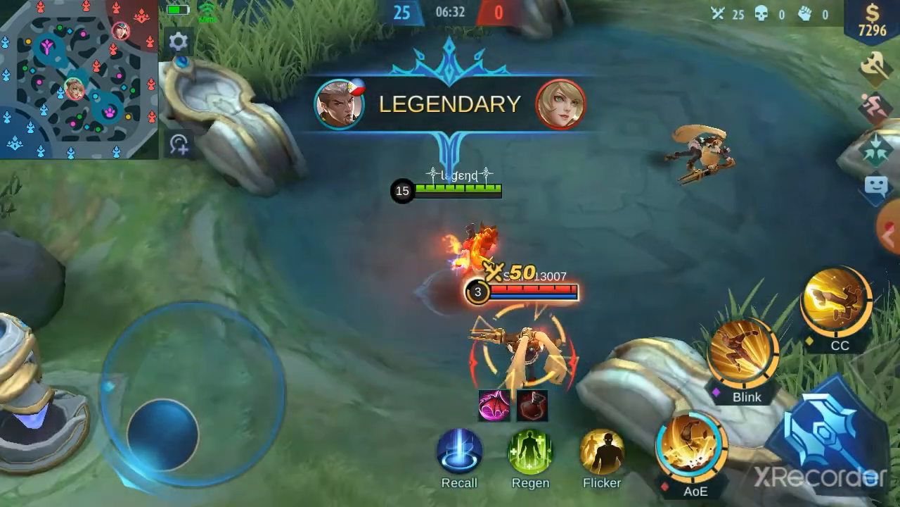
Move the modded-skin hero through the jungle and aim a skill at the nearby enemy
click(697, 457)
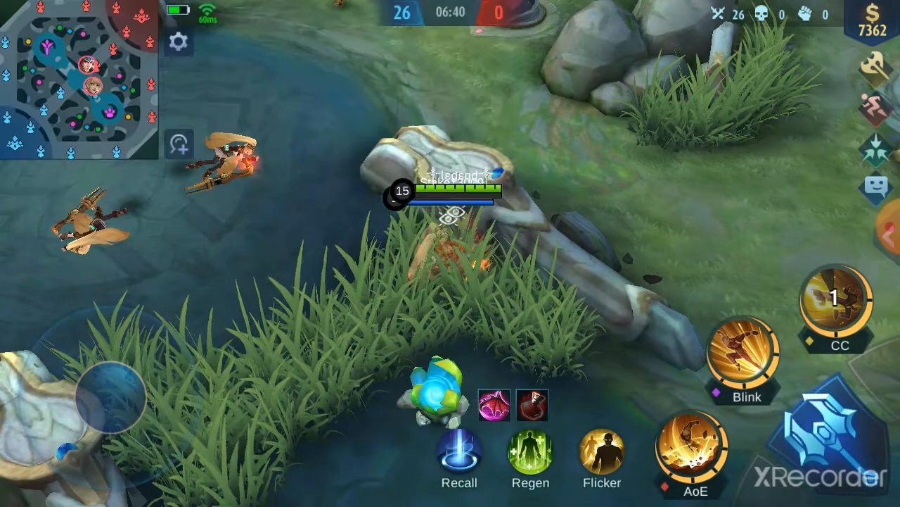
click(746, 354)
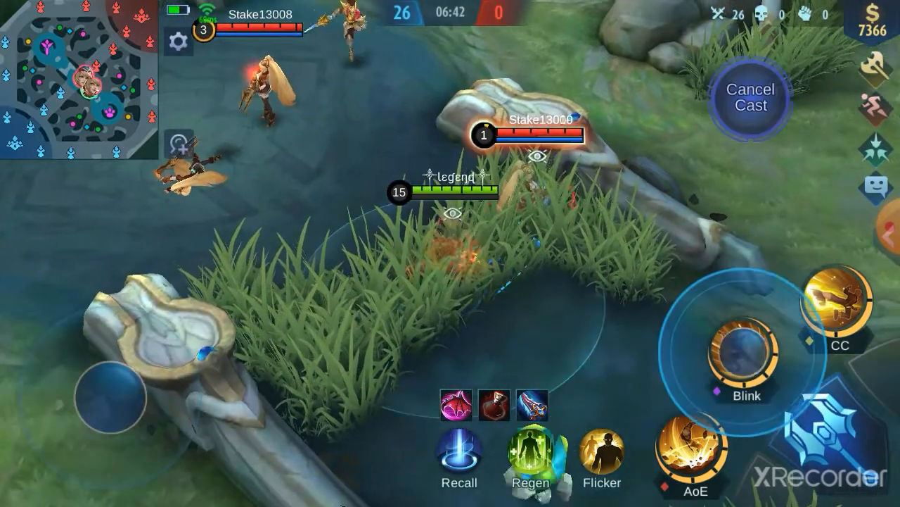